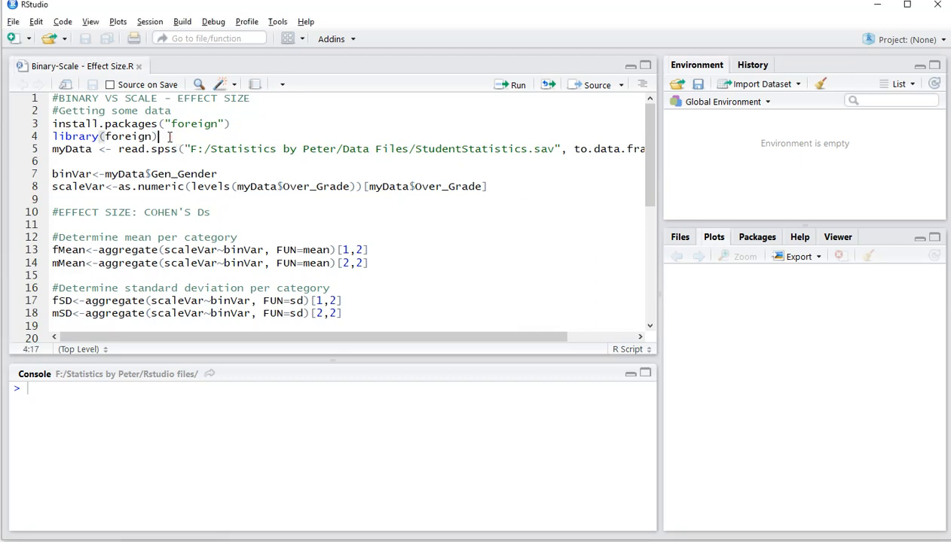
mouse_move(128, 149)
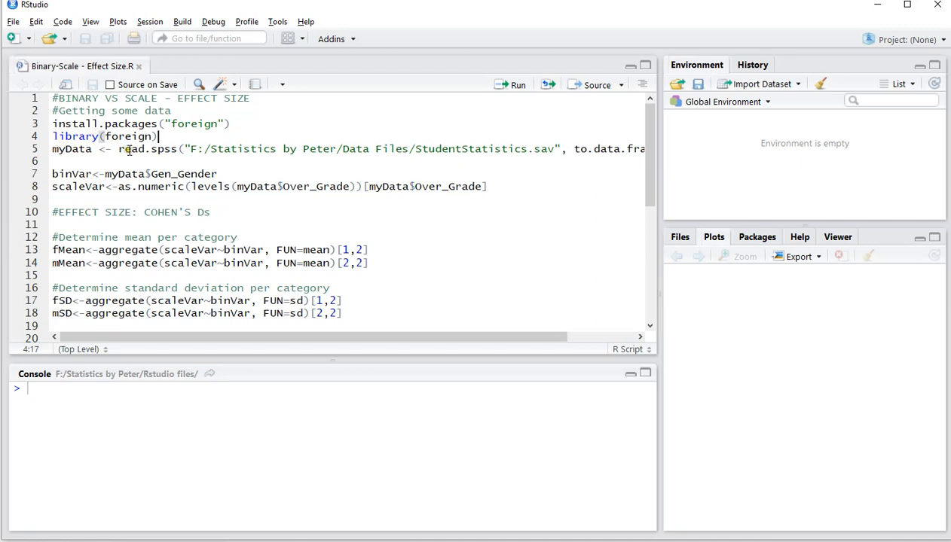
Load the StudentStatistics SPSS file into myData (55 obs, 65 variables) and view it
double_click(161, 149)
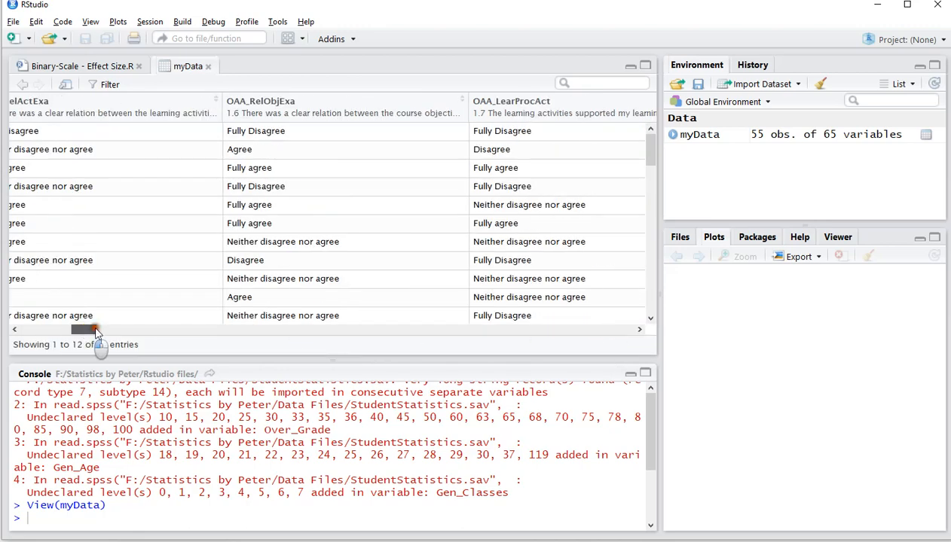
Browse the myData viewer to the Gen_Gender and Over_Grade columns, then return to the effect size script
drag(87, 328, 557, 329)
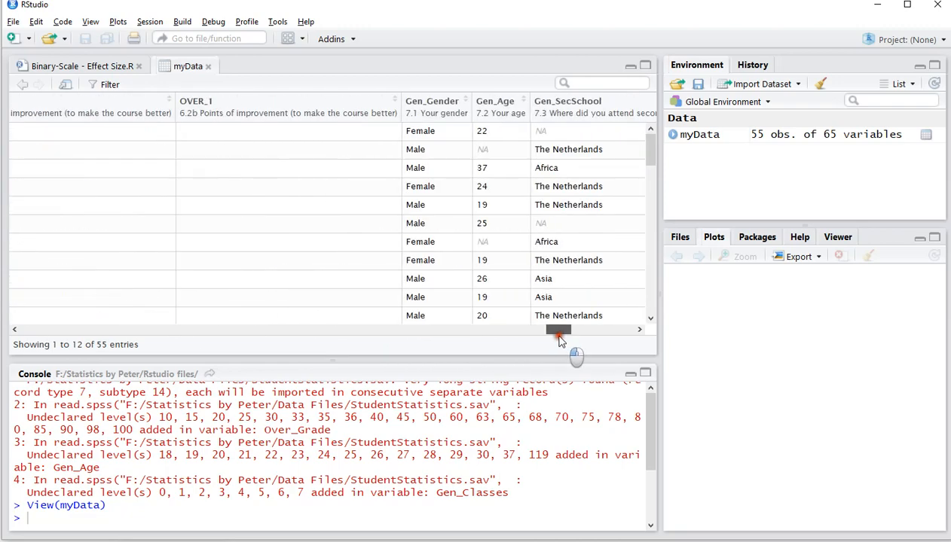
drag(557, 330, 530, 330)
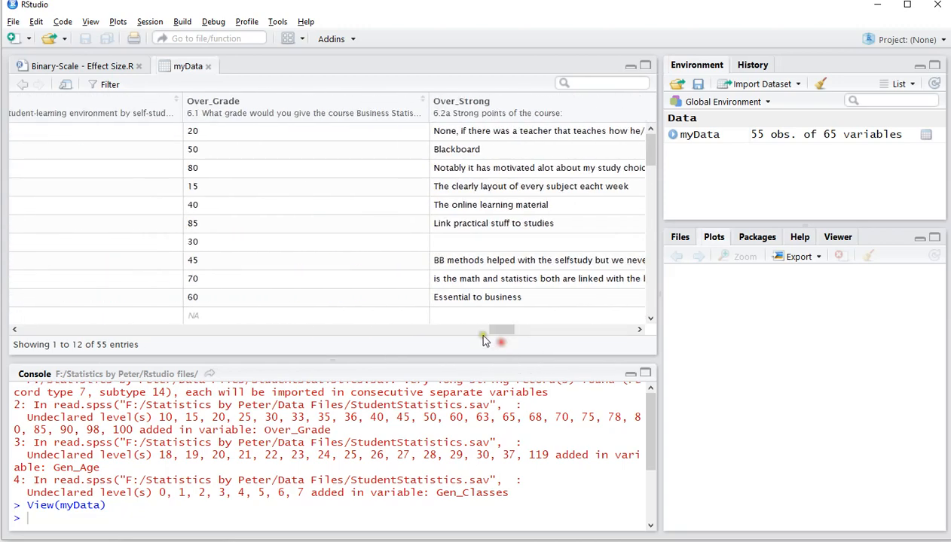
scroll(down, 3)
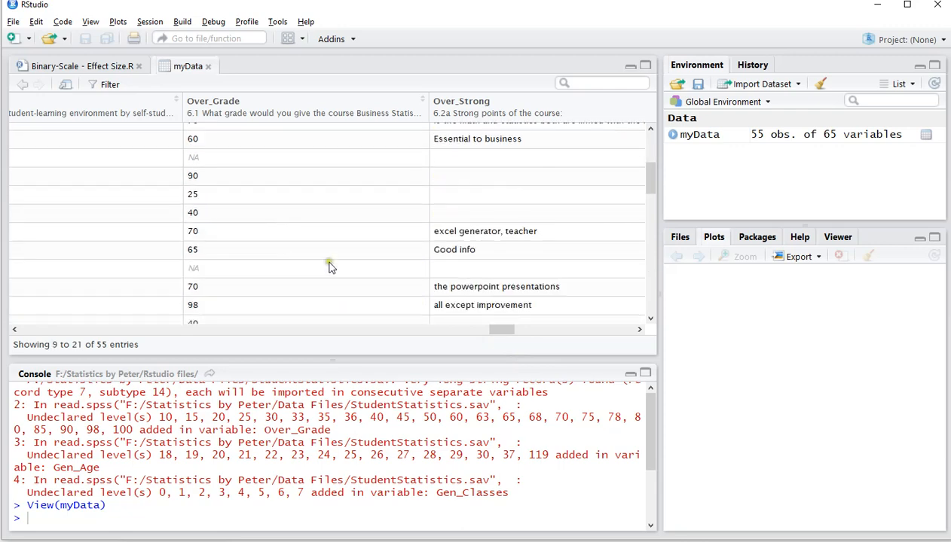
drag(500, 329, 539, 329)
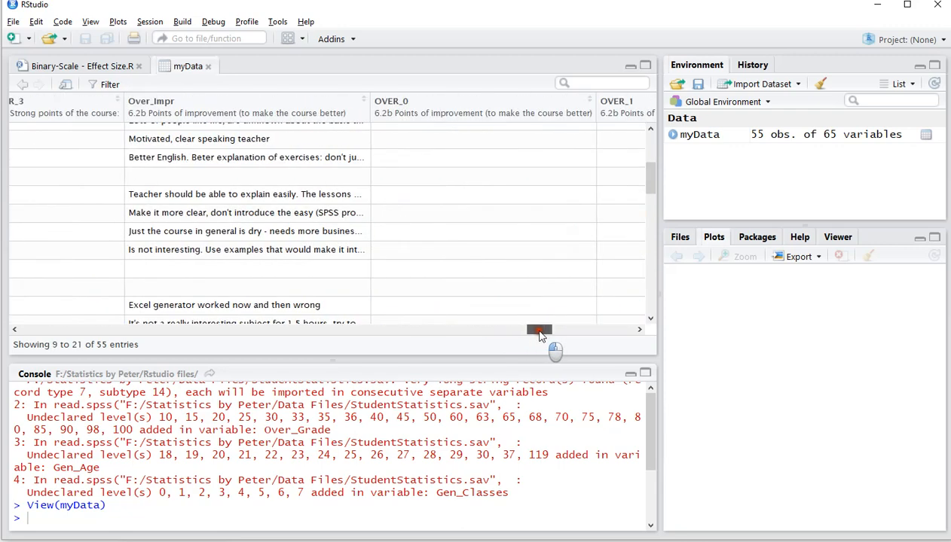
drag(539, 330, 571, 330)
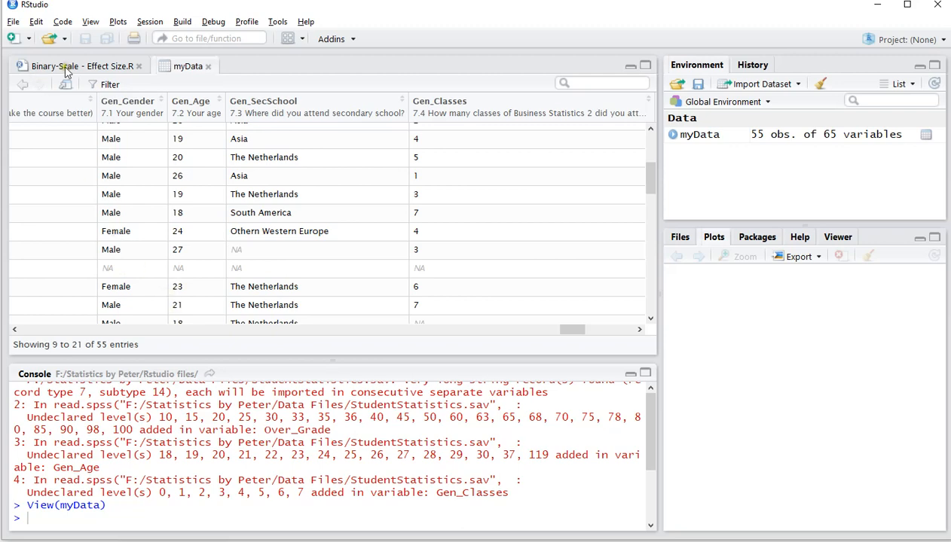
click(54, 66)
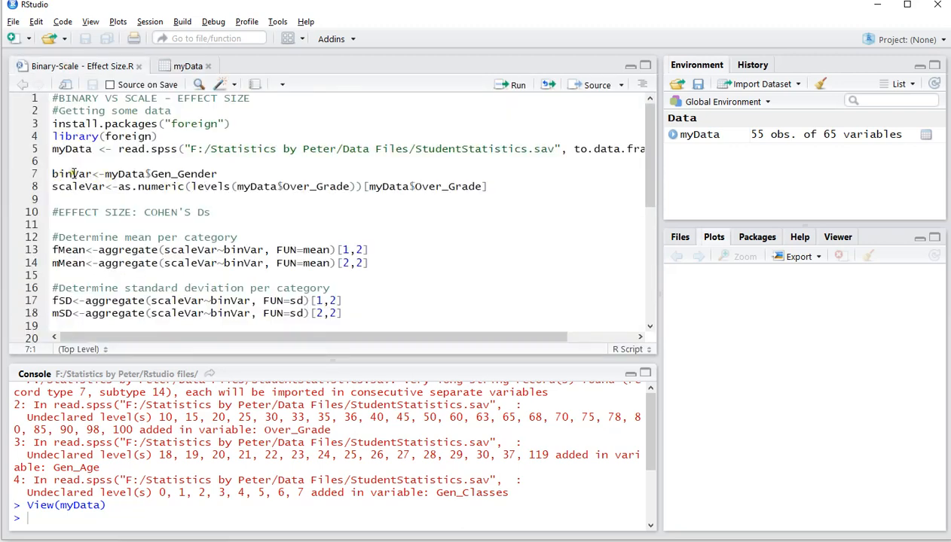
Run the lines creating binVar (gender factor) and scaleVar (numeric grades)
click(190, 173)
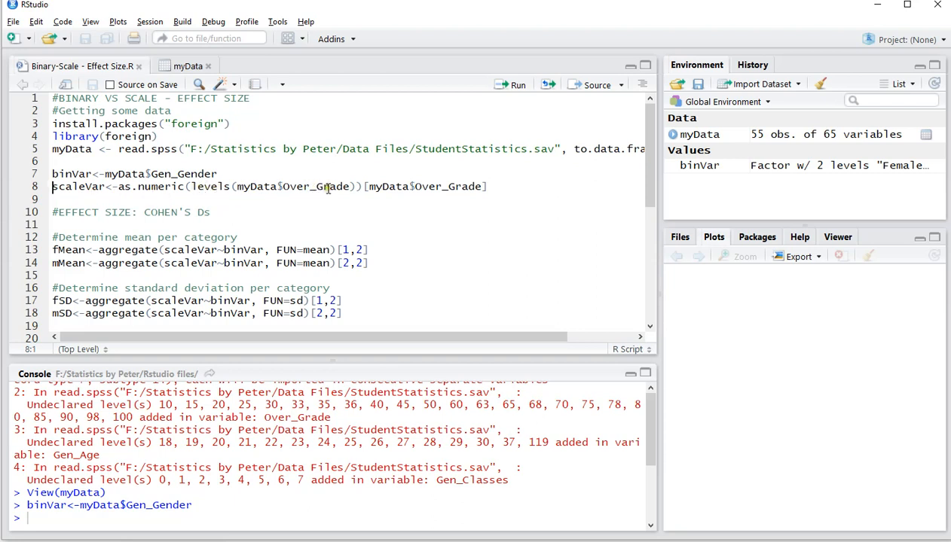
click(446, 187)
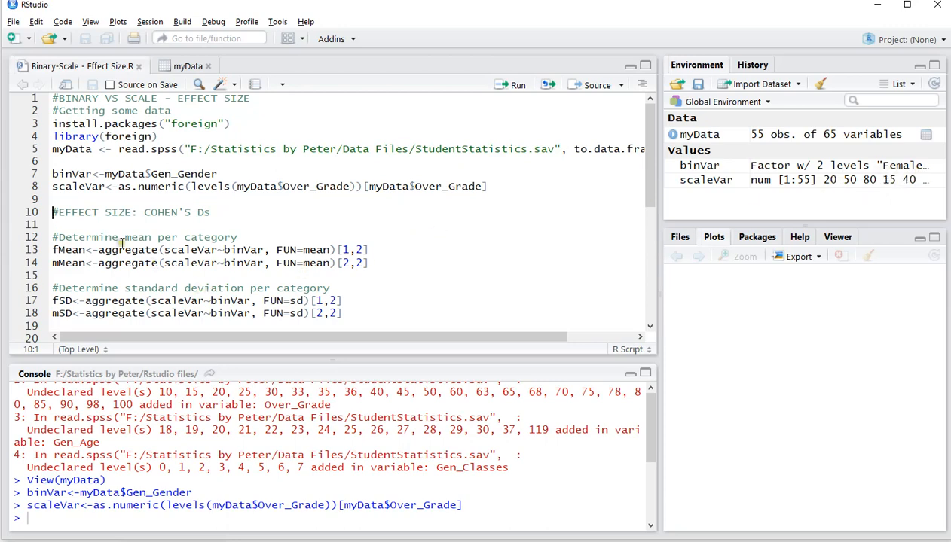
scroll(down, 3)
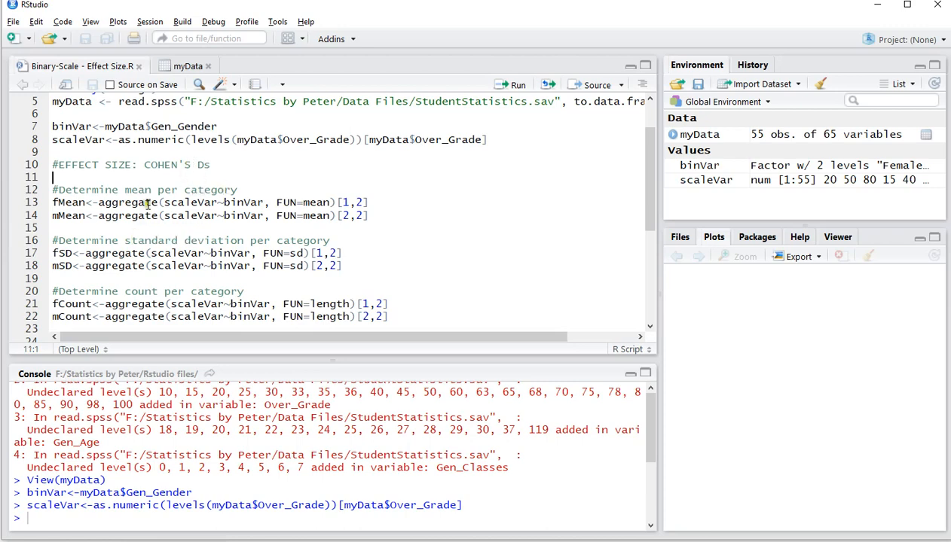
mouse_move(128, 202)
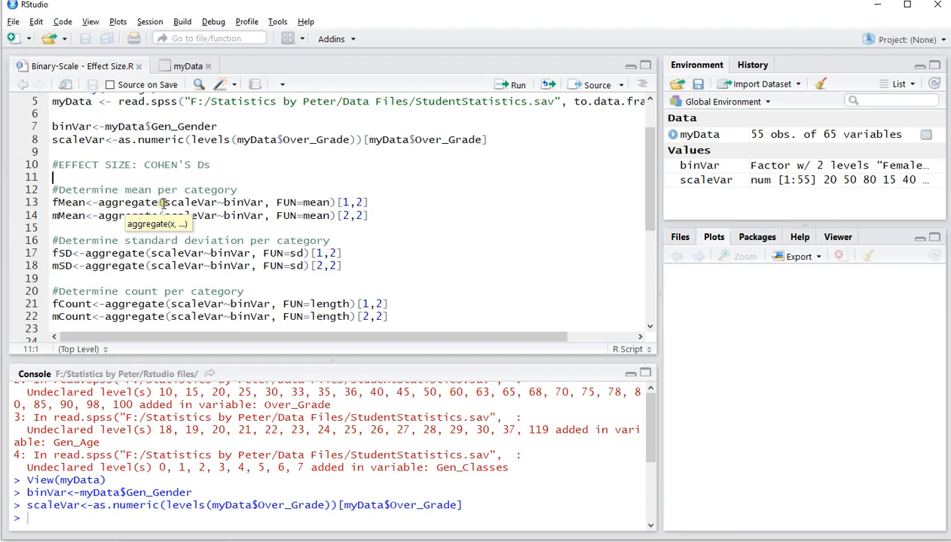
Run an aggregate line for mean grade per gender (Female 53.73, Male 59.77), then fMean, mMean, fSD, mSD
double_click(188, 202)
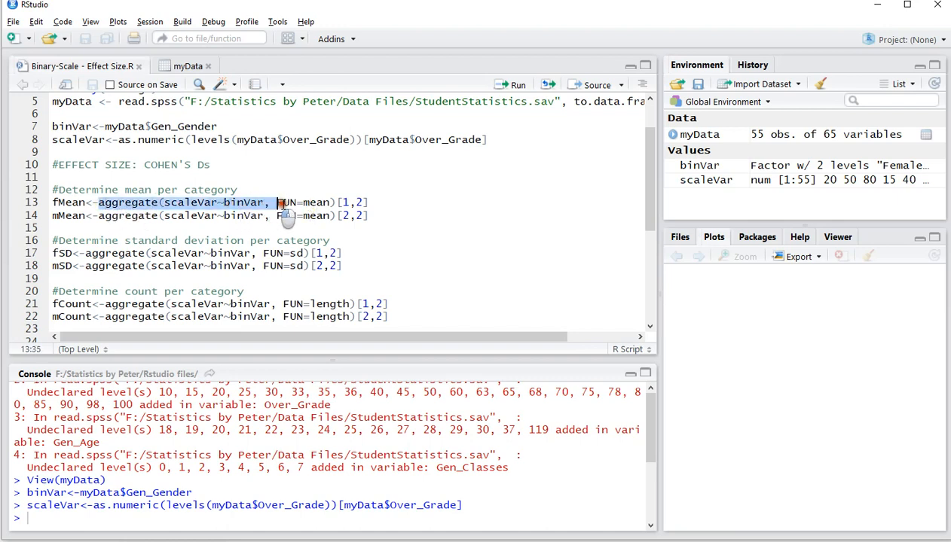
click(238, 189)
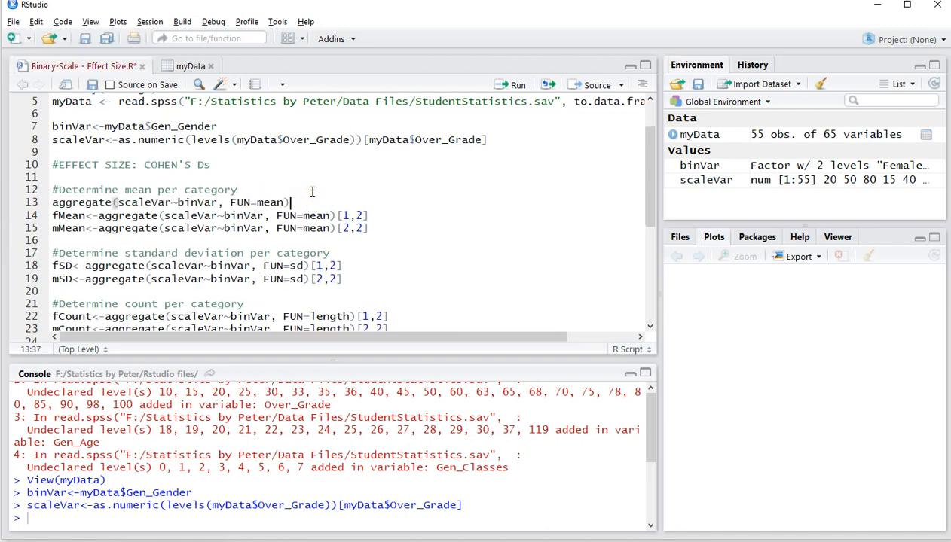
key(Return)
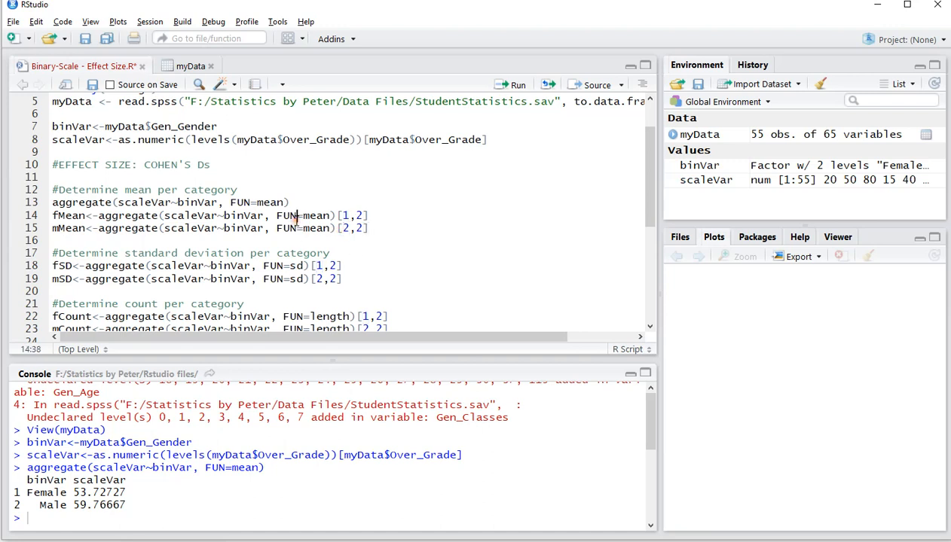
click(518, 84)
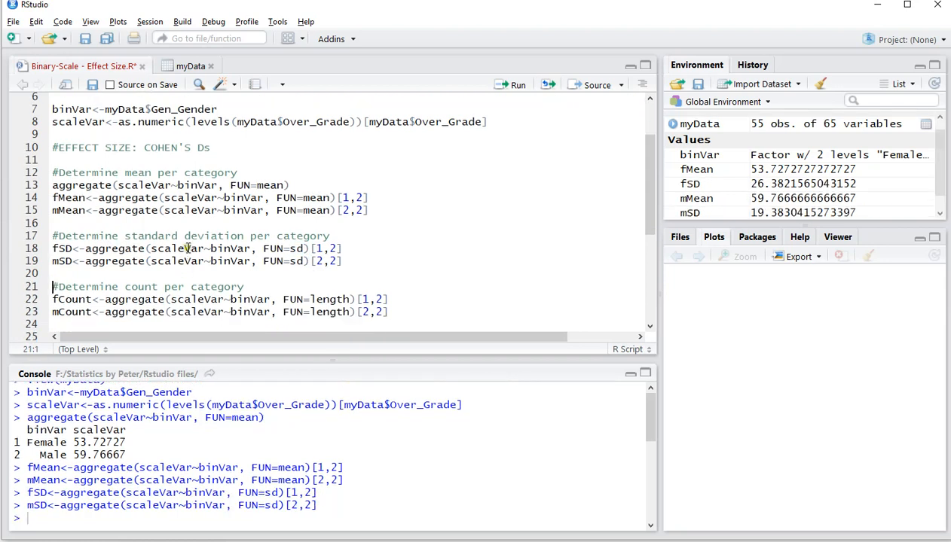
Run the fCount/mCount, fSS/mSS and d lines, giving Cohen's d of -0.2822533
scroll(down, 3)
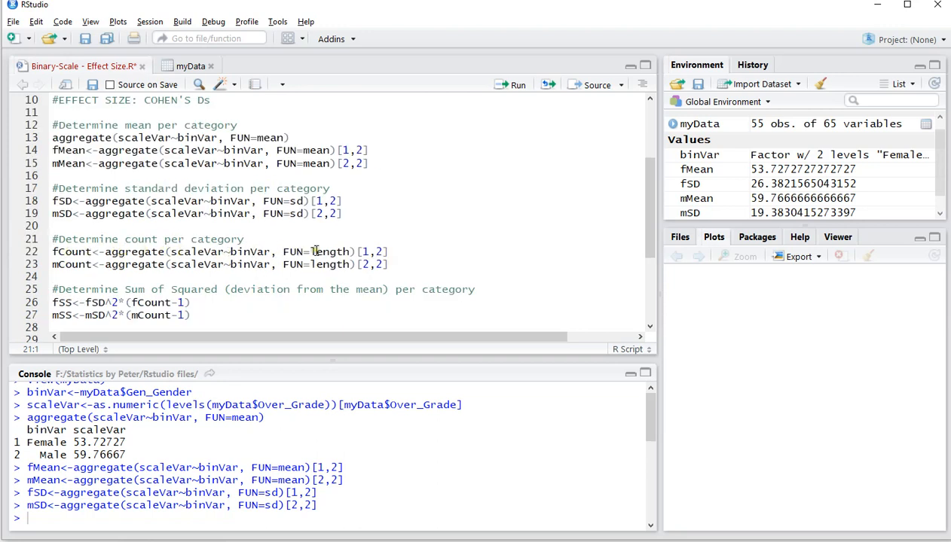
click(328, 252)
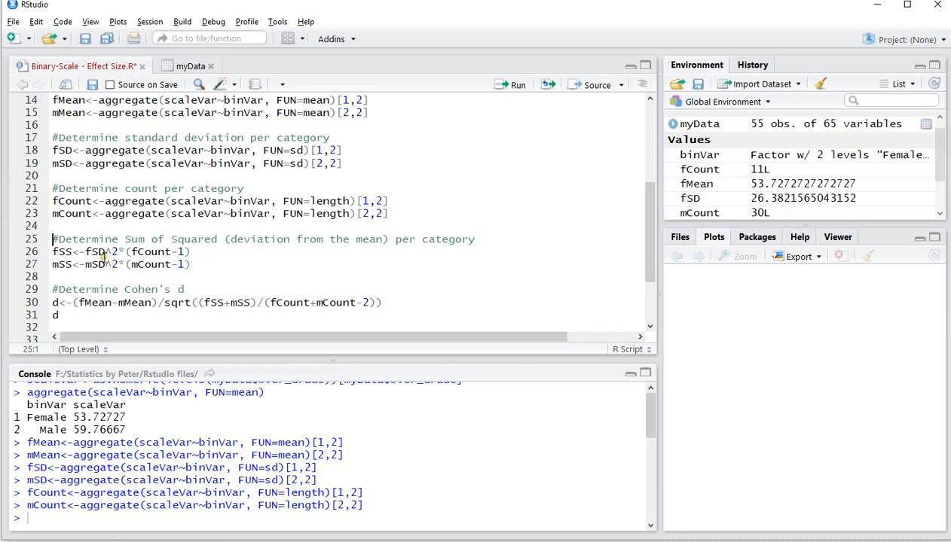
click(98, 251)
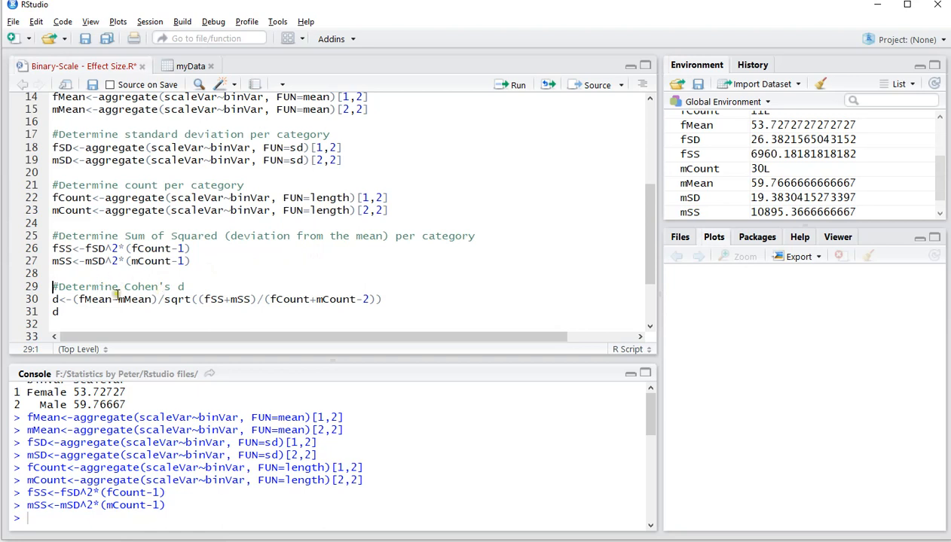
mouse_move(126, 302)
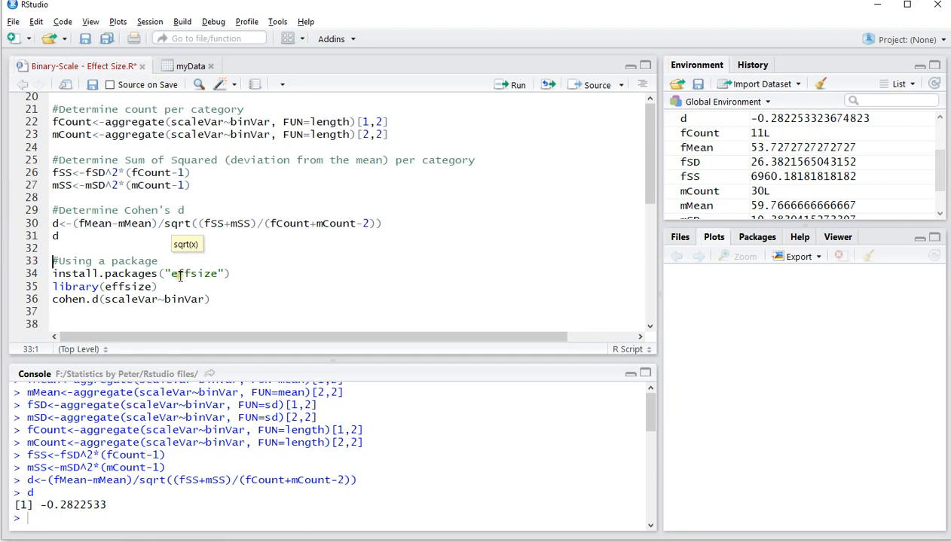
mouse_move(183, 278)
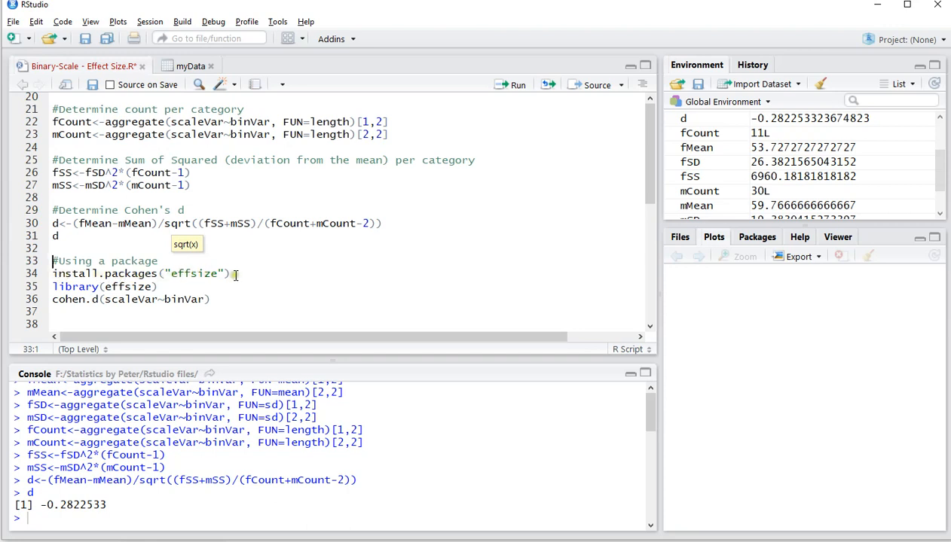
Load effsize and run cohen.d(scaleVar~binVar): estimate -0.2822533, small
click(158, 286)
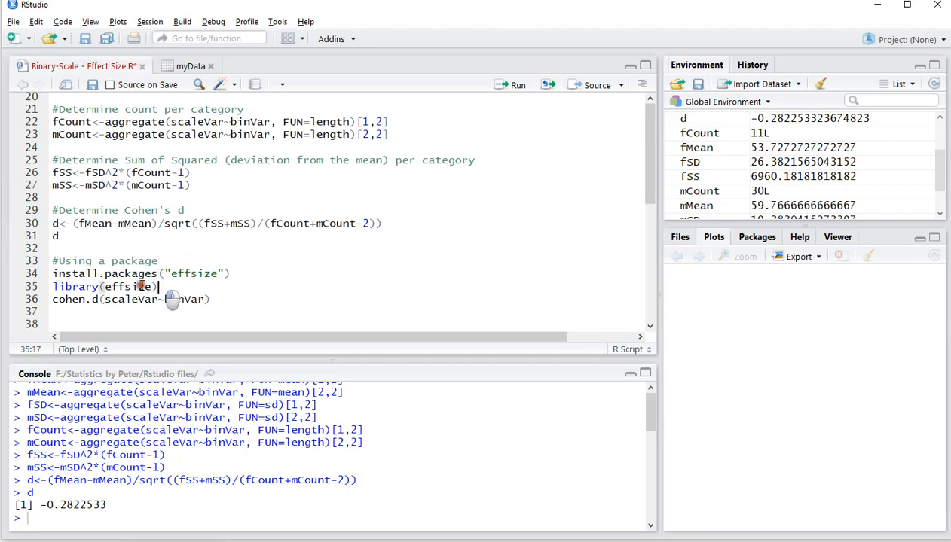
triple_click(104, 287)
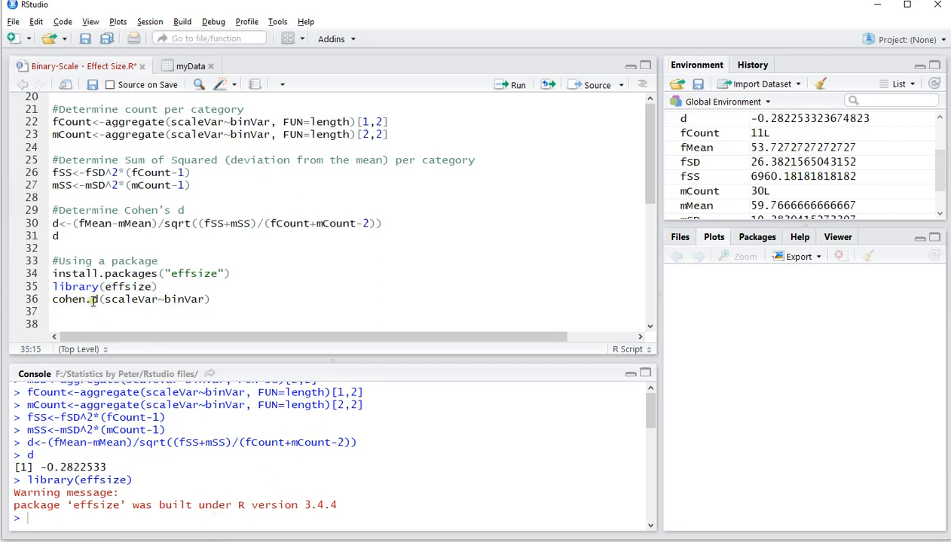
click(184, 298)
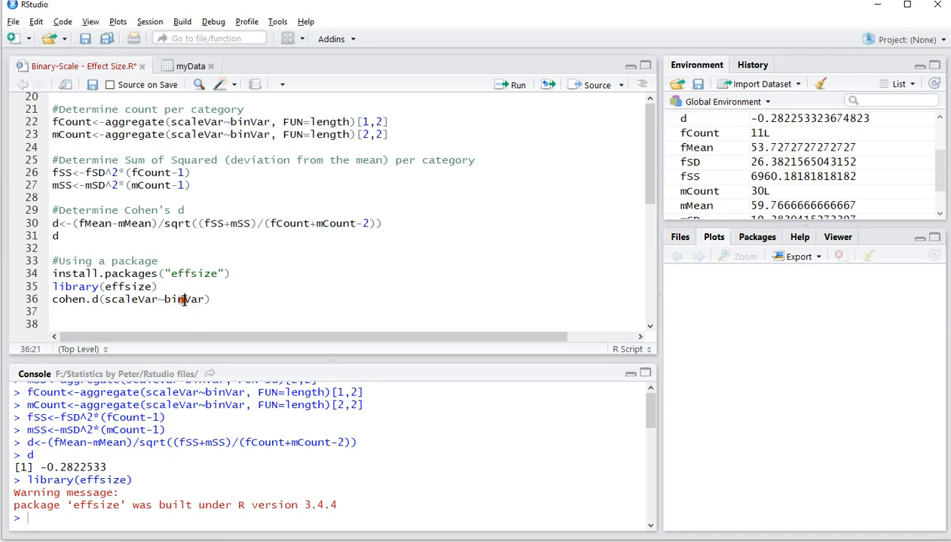
key(enter)
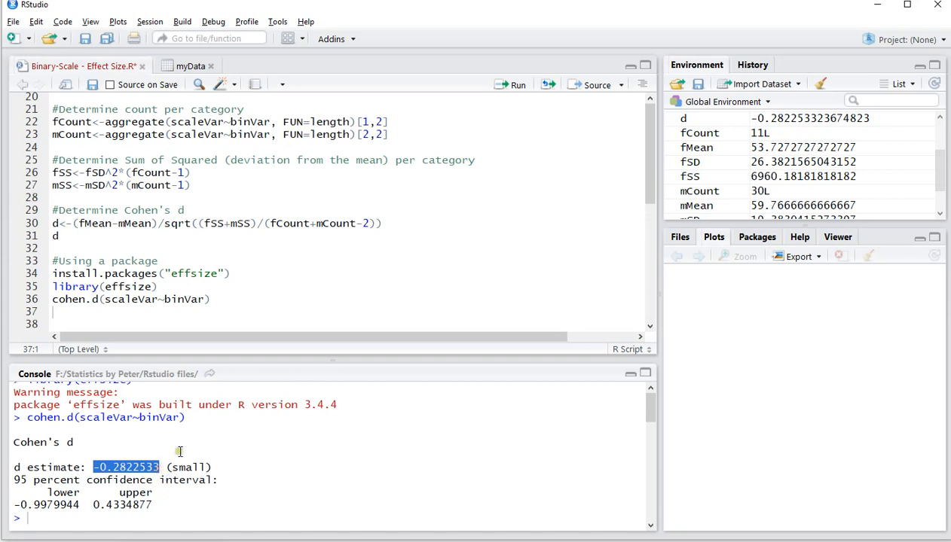
scroll(down, 3)
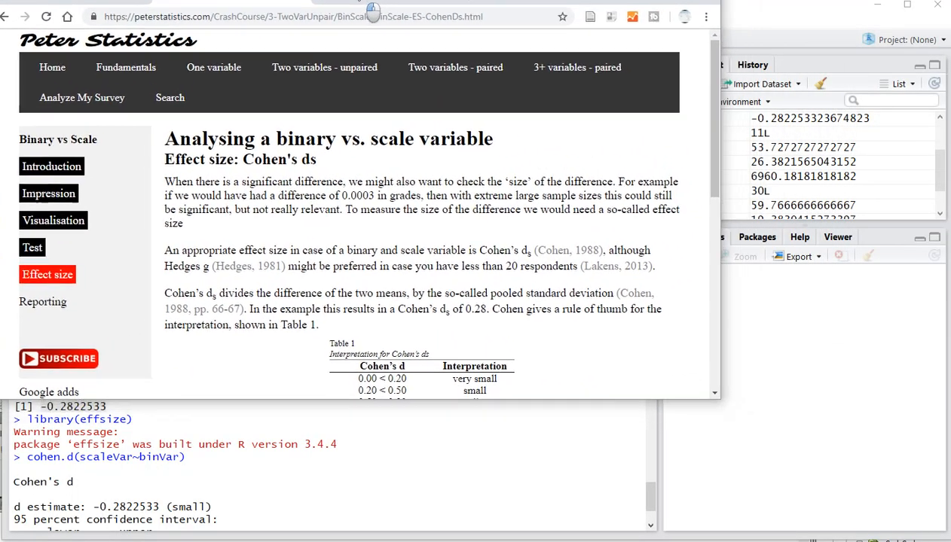
Navigate to the Cohen's ds effect size page and mark 'small' (0.20 to 0.50) in the interpretation table
click(324, 66)
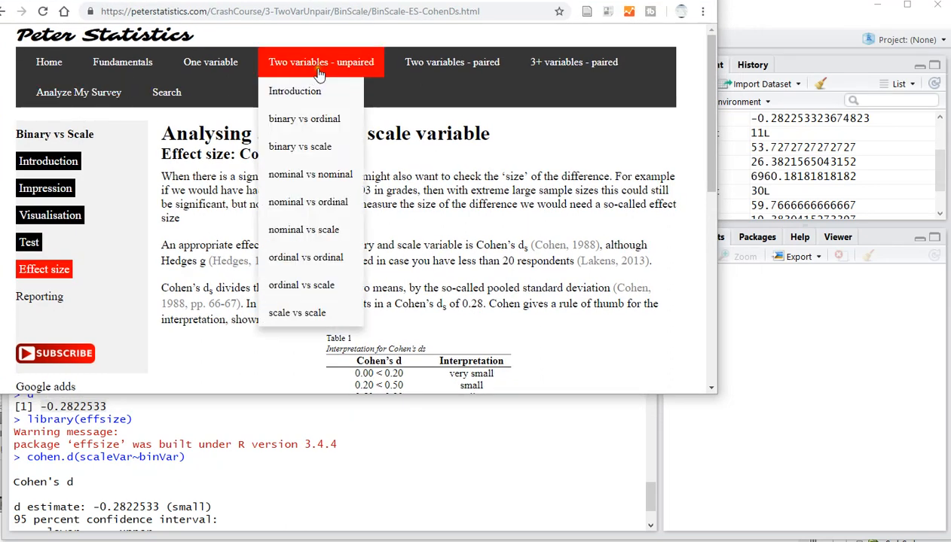
mouse_move(298, 146)
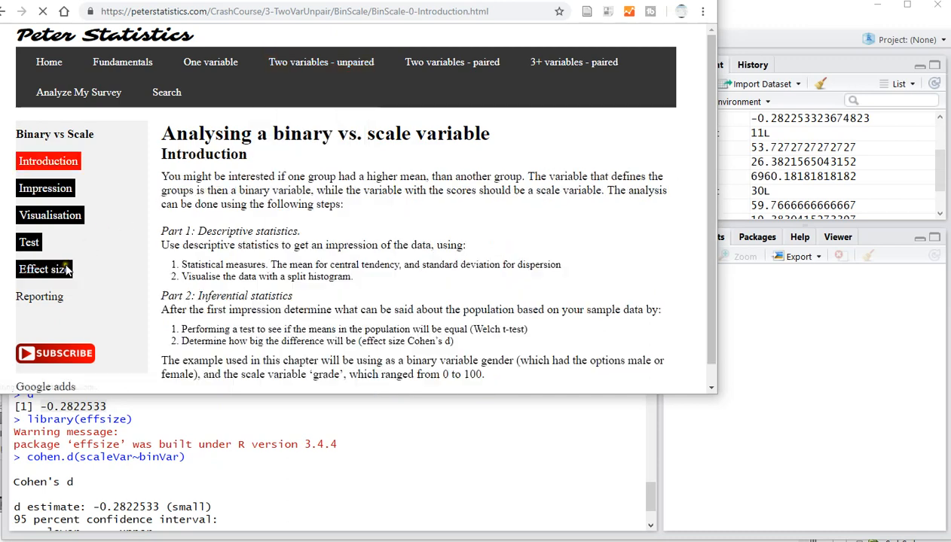
click(44, 268)
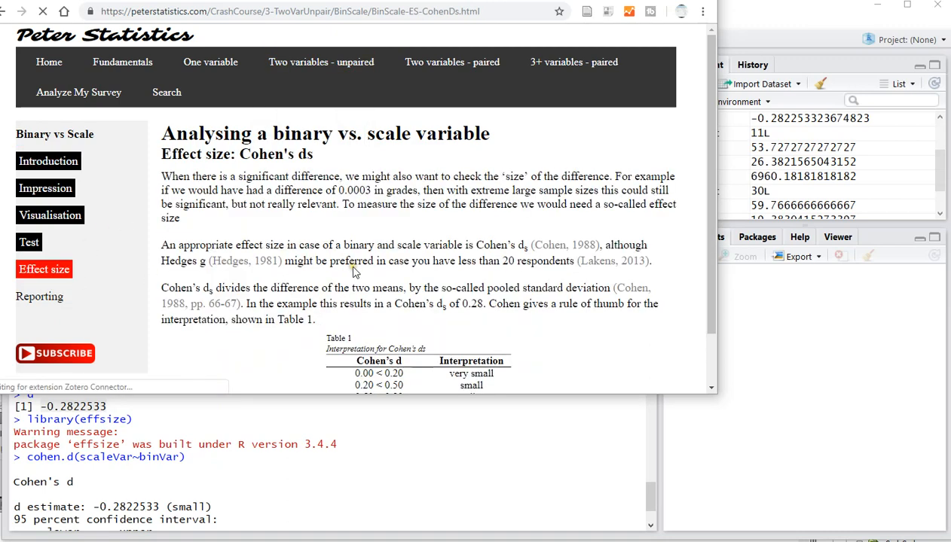
scroll(down, 3)
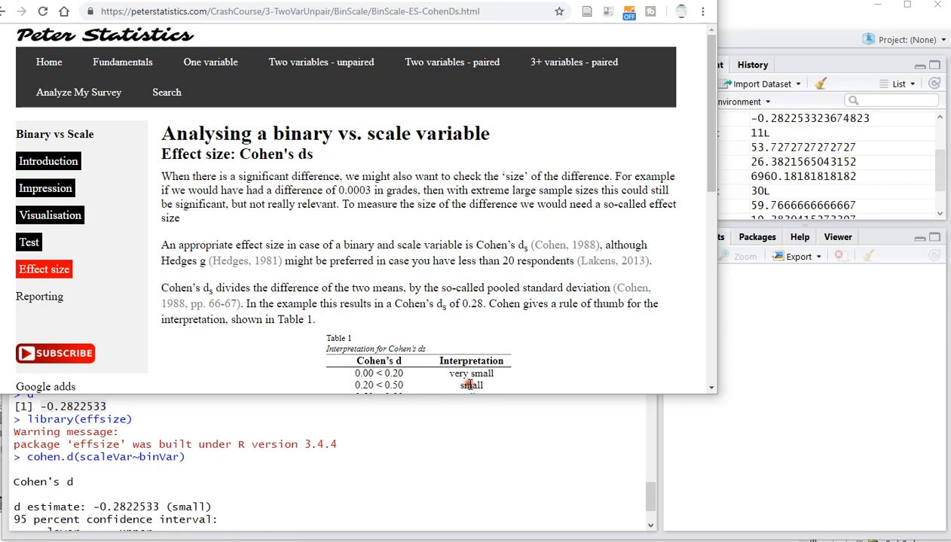
double_click(470, 386)
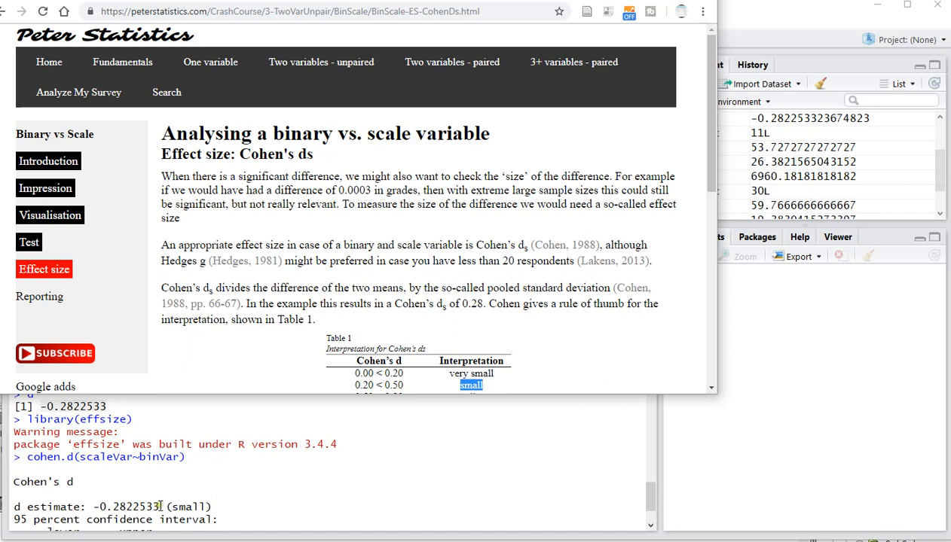